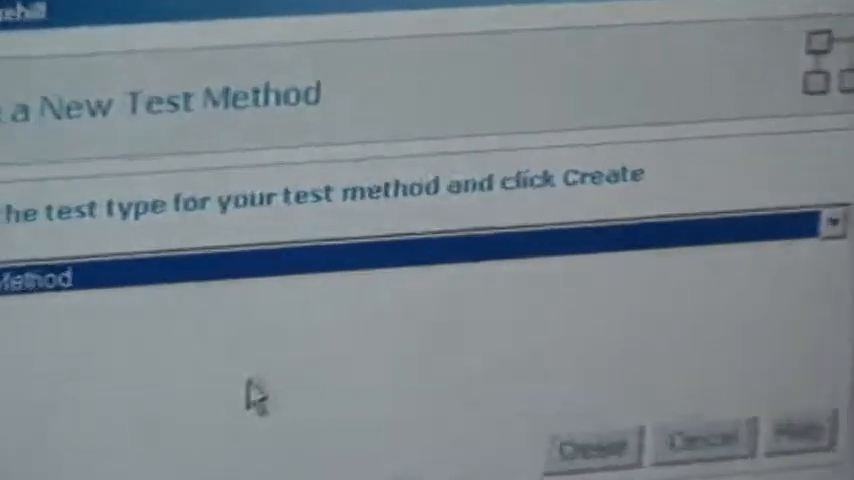
# Step: Create a new test method with Tension Method as the test type
pyautogui.click(830, 224)
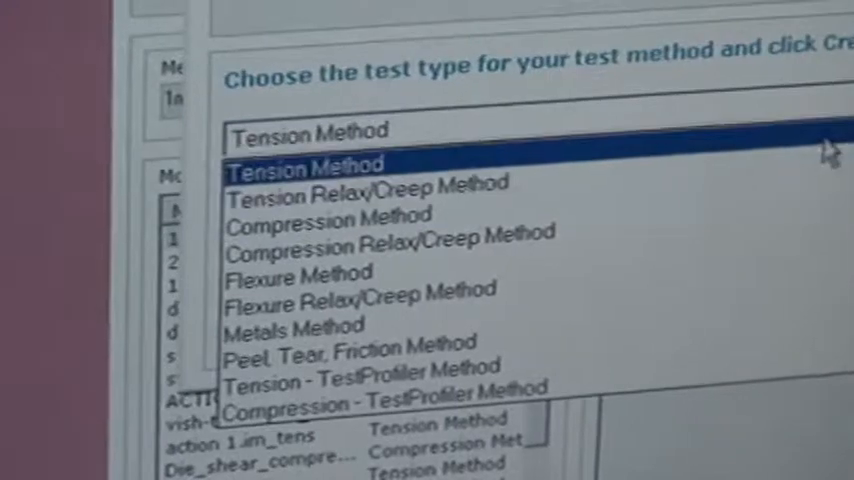
pyautogui.click(304, 164)
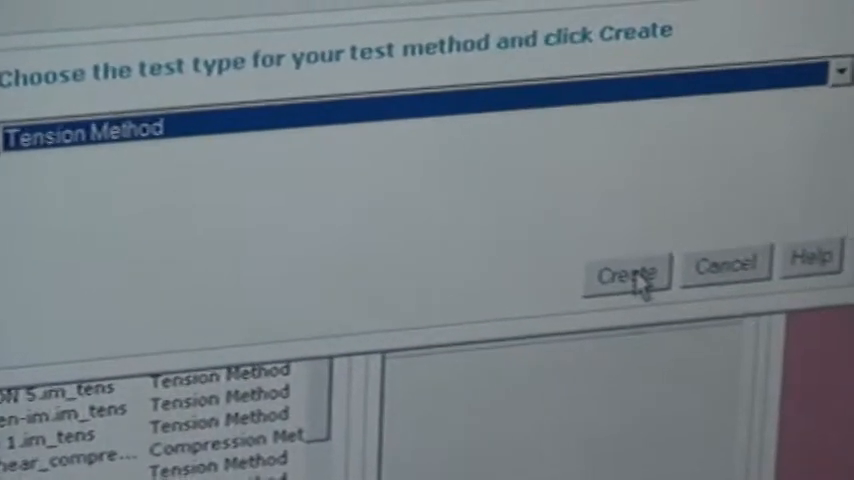
pyautogui.click(628, 272)
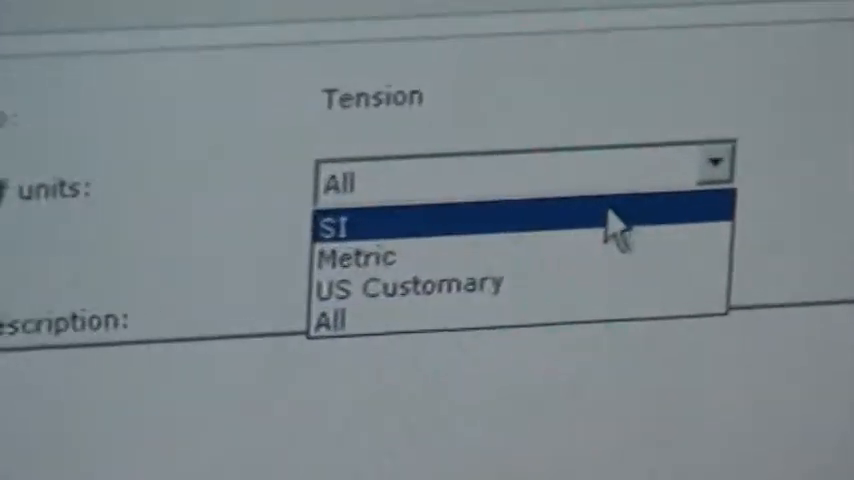
# Step: Choose SI as the method's system of units
pyautogui.click(340, 224)
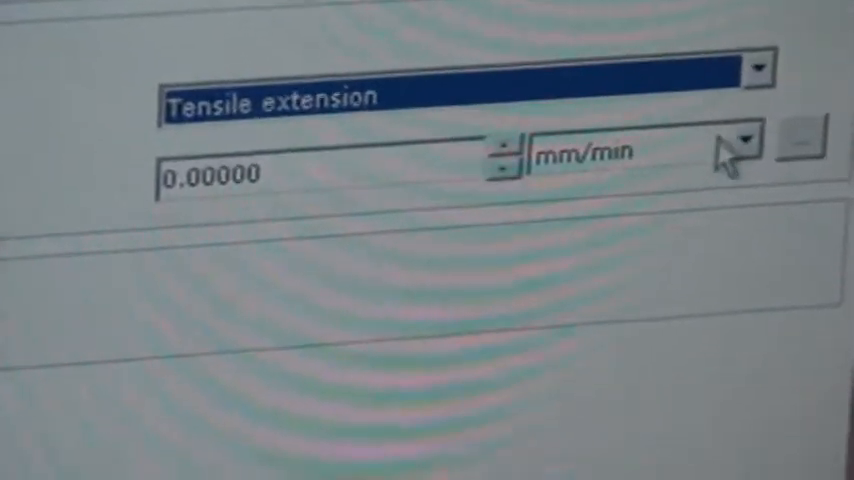
# Step: Switch the tensile extension rate units to mm/sec
pyautogui.click(744, 140)
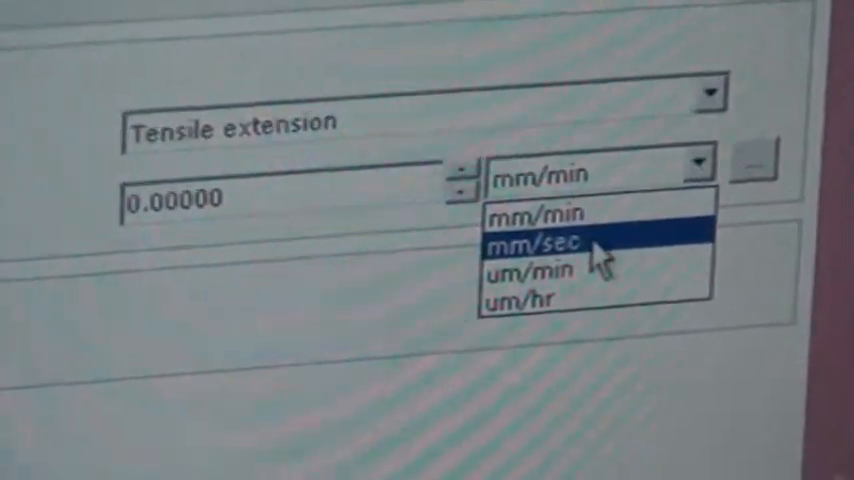
pyautogui.click(540, 244)
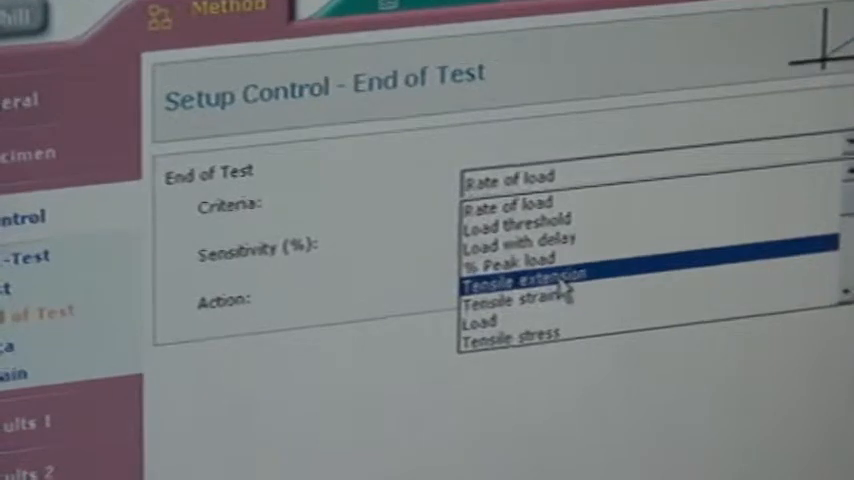
# Step: End the test on tensile extension with a Stop action
pyautogui.click(516, 274)
pyautogui.write('5')
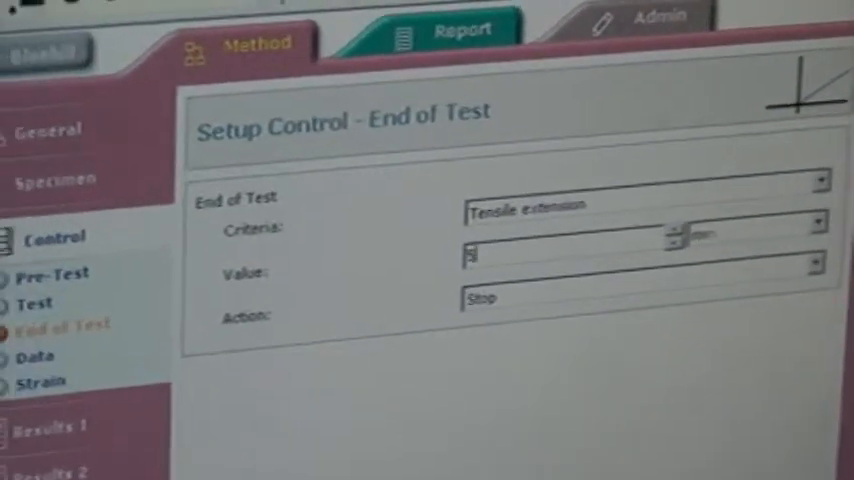
pyautogui.click(814, 312)
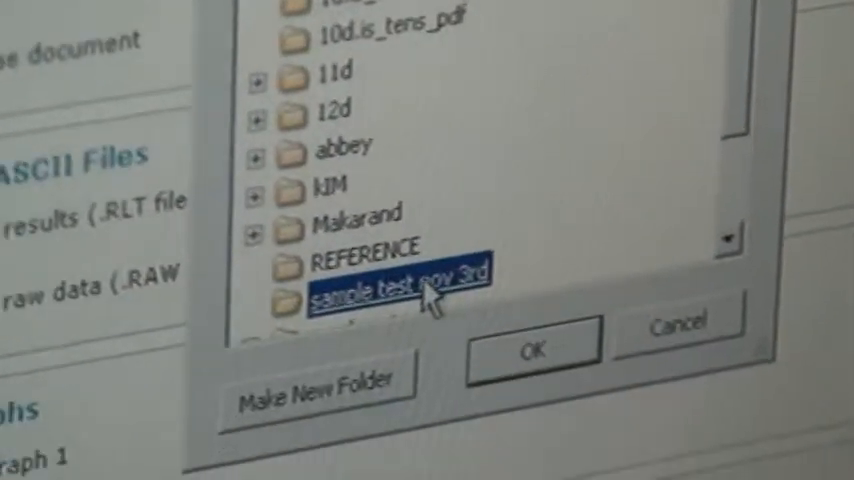
# Step: Select the 'sample test nov 3rd' folder as the export destination
pyautogui.click(534, 350)
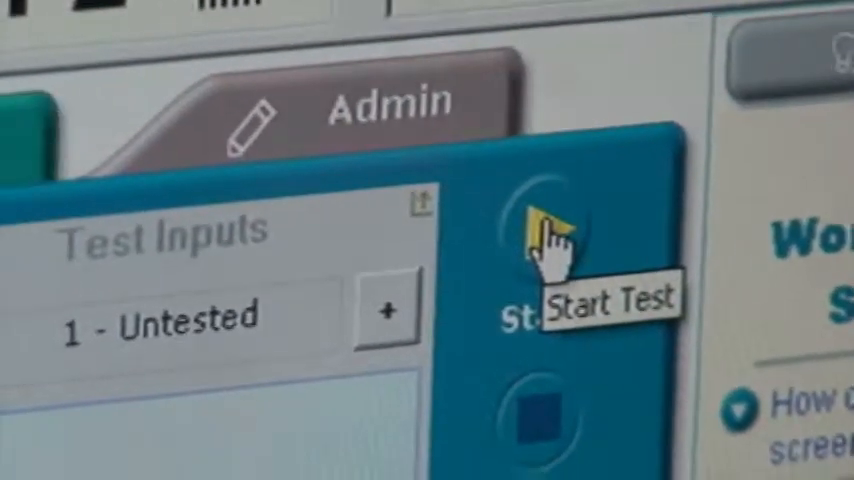
pyautogui.click(544, 230)
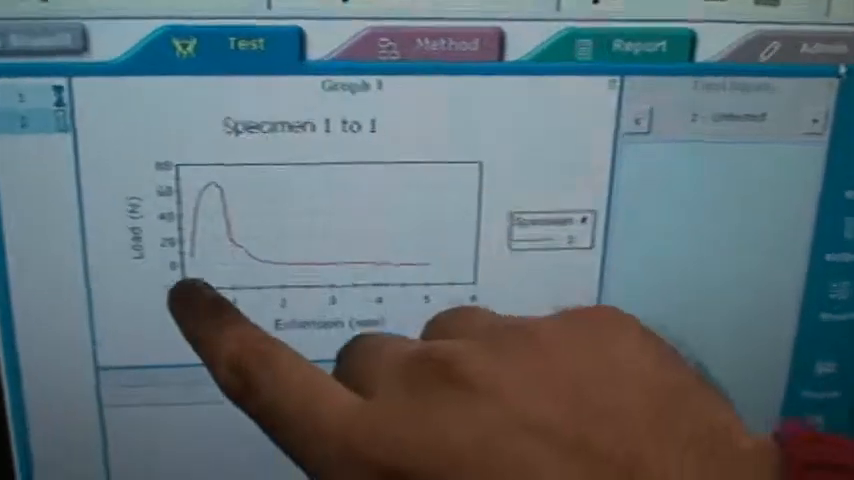